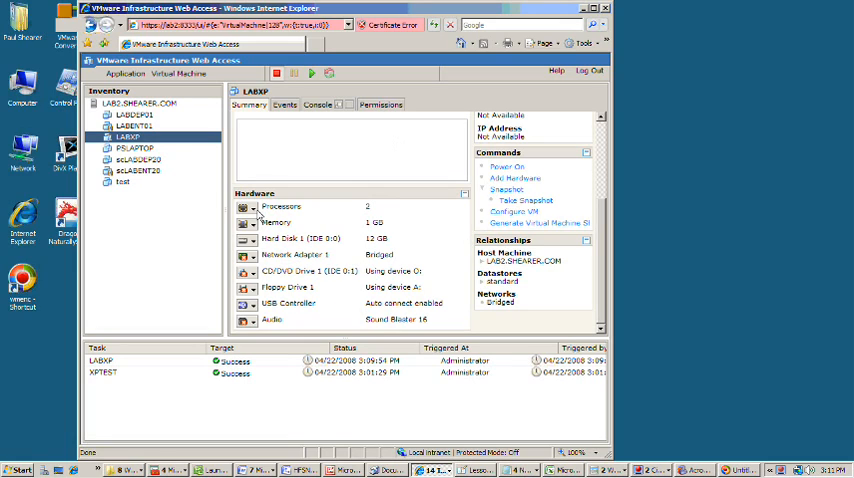
pyautogui.moveTo(200, 208)
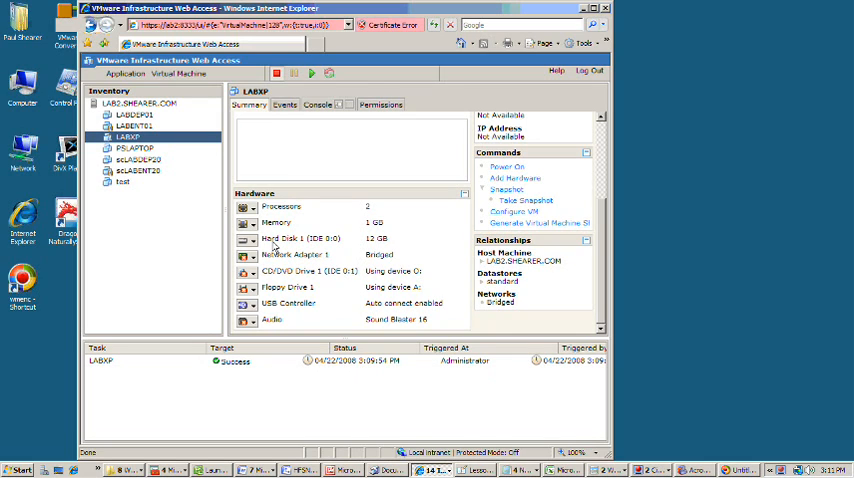
pyautogui.moveTo(276, 242)
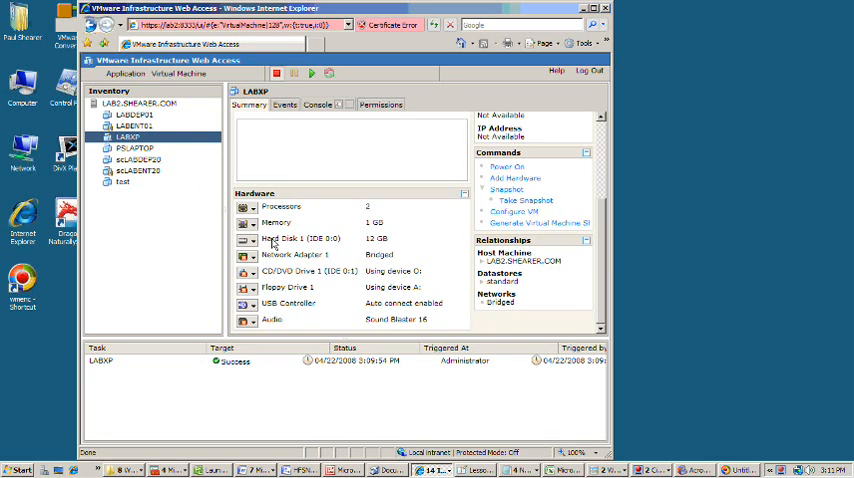
pyautogui.moveTo(284, 240)
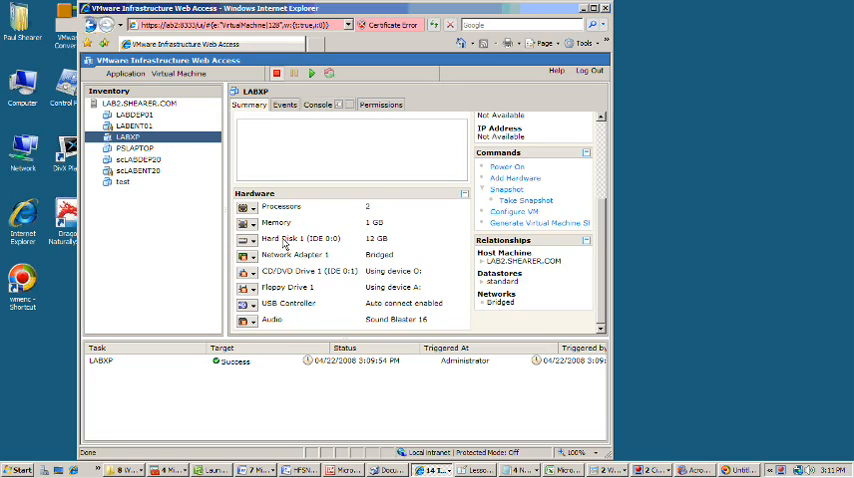
pyautogui.moveTo(584, 222)
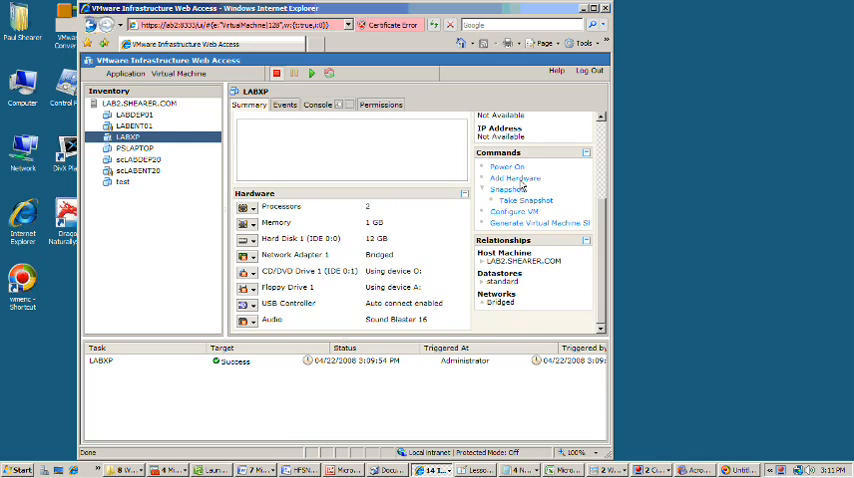
# Add a new 8 GB virtual hard disk to LABXP through the Add Hardware wizard
pyautogui.click(514, 178)
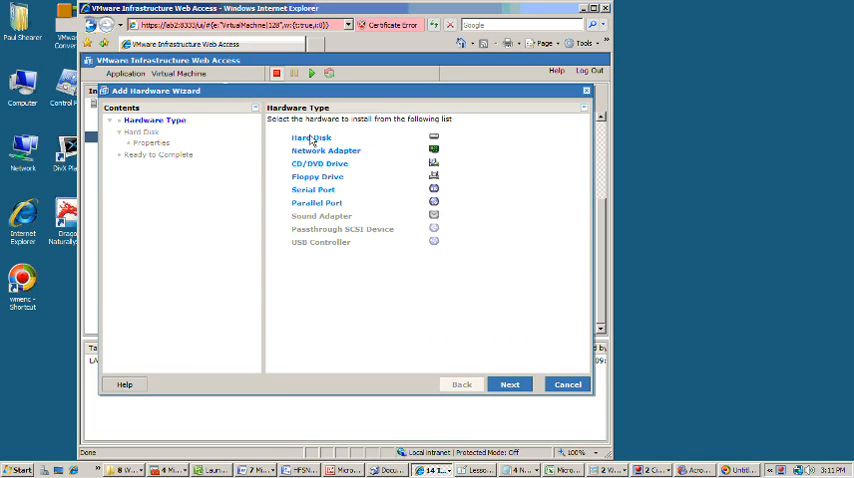
pyautogui.click(308, 136)
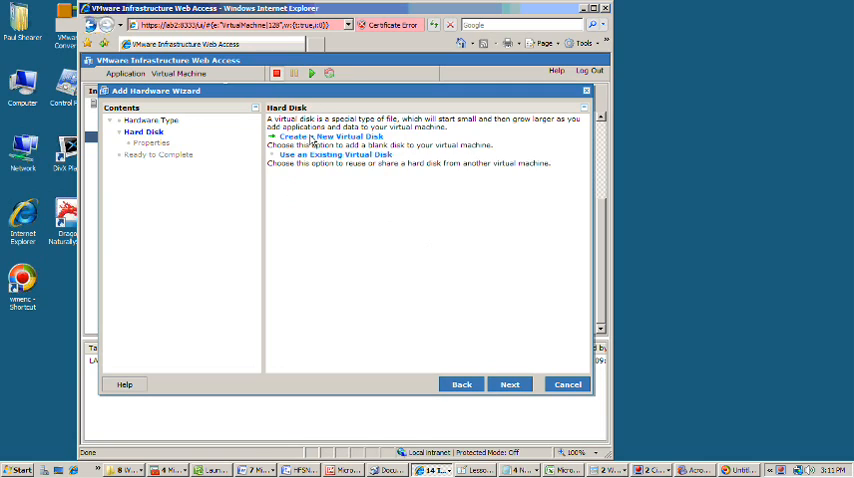
pyautogui.moveTo(292, 138)
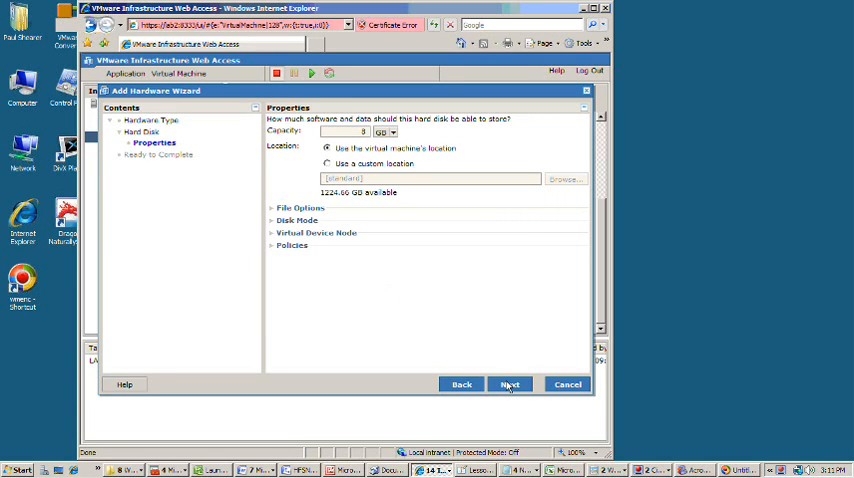
pyautogui.click(508, 384)
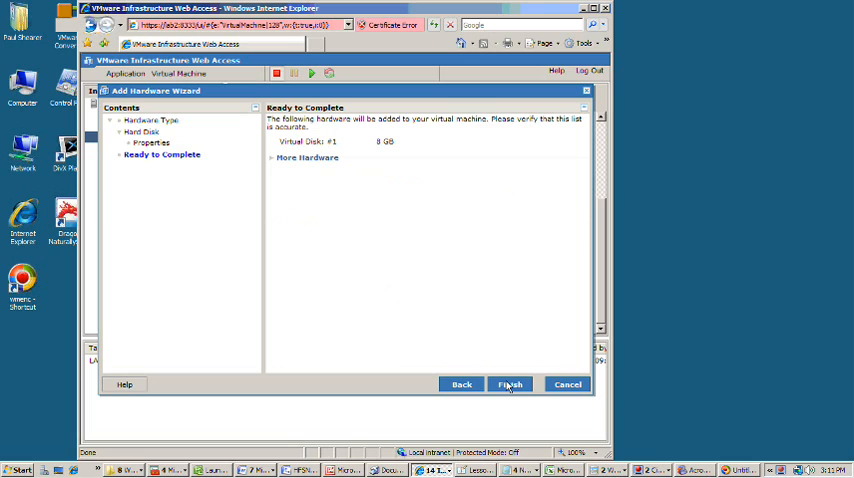
pyautogui.click(508, 384)
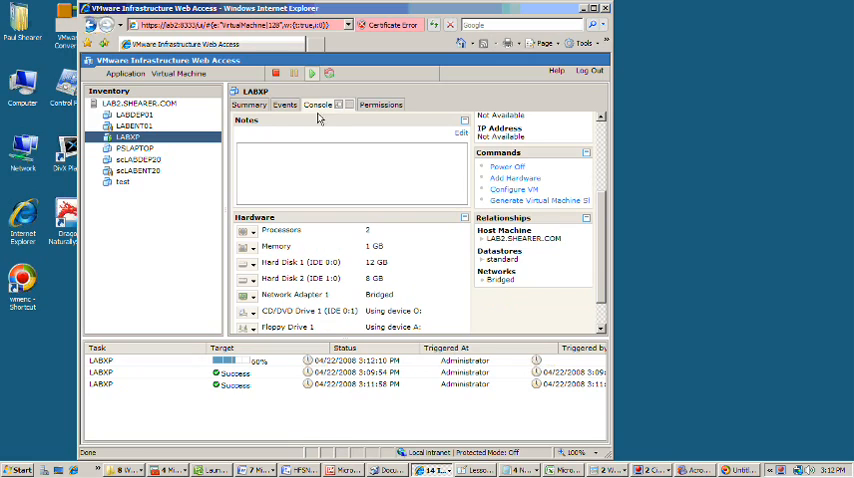
pyautogui.moveTo(320, 118)
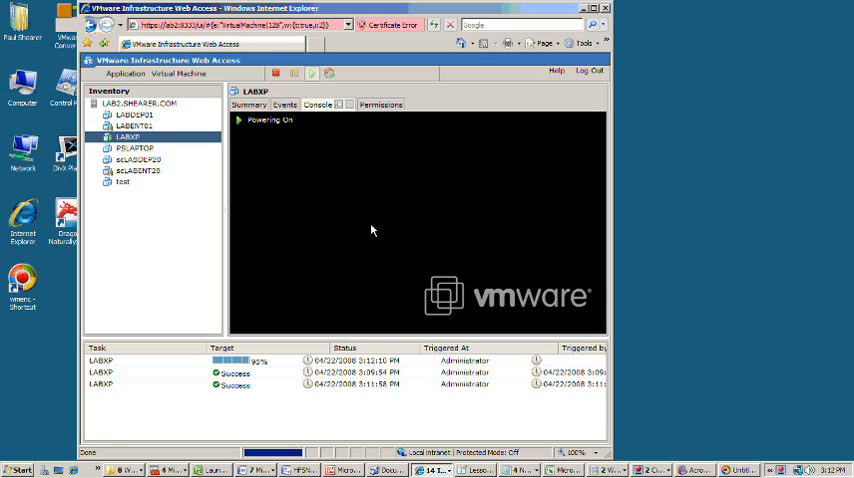
pyautogui.moveTo(396, 272)
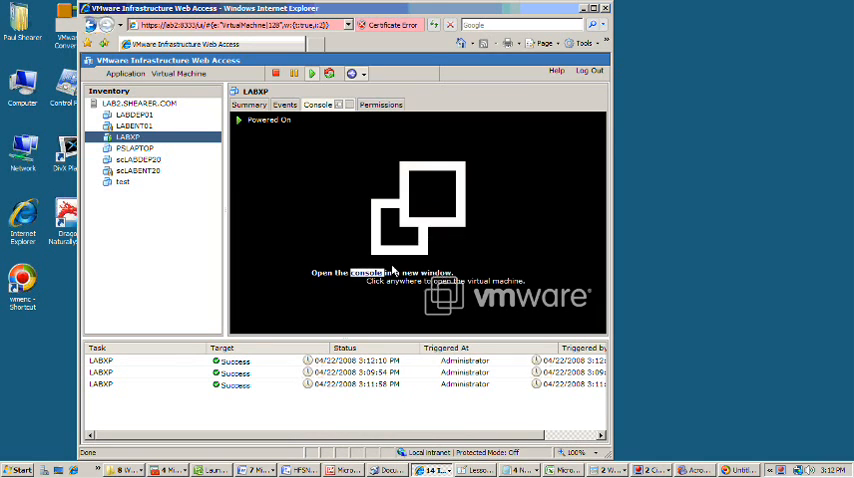
# Open the LABXP console in its own window and boot the guest into Windows
pyautogui.click(392, 272)
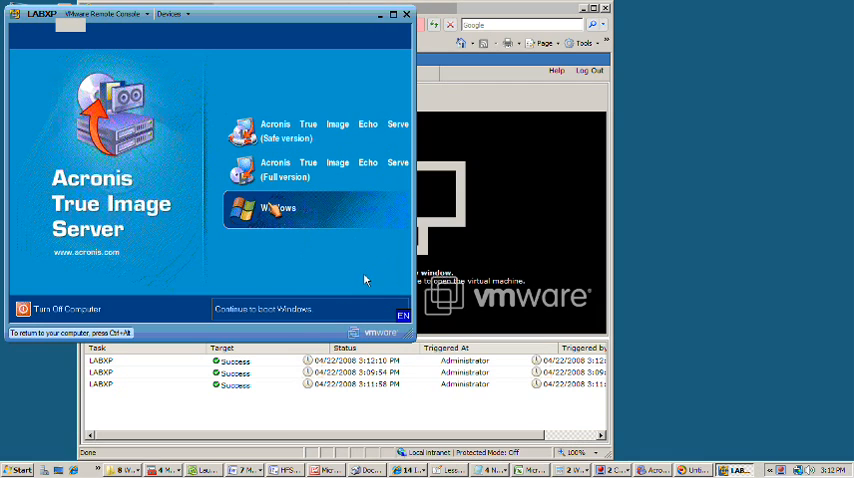
pyautogui.click(280, 208)
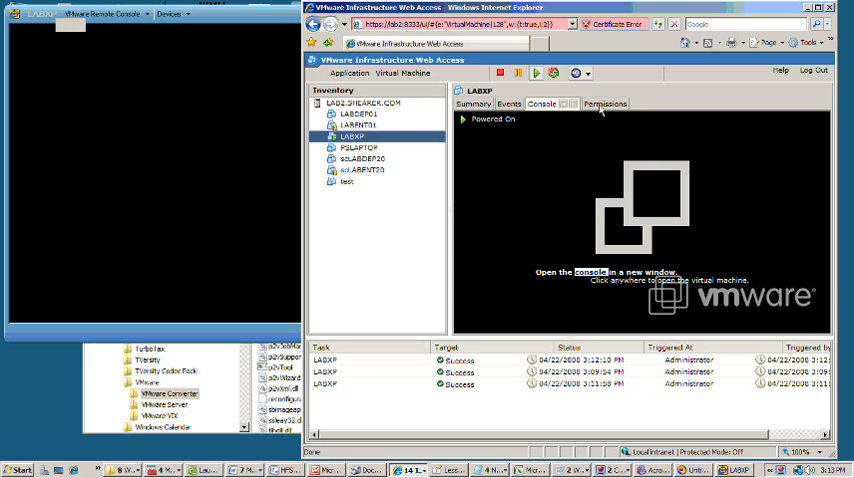
pyautogui.click(608, 104)
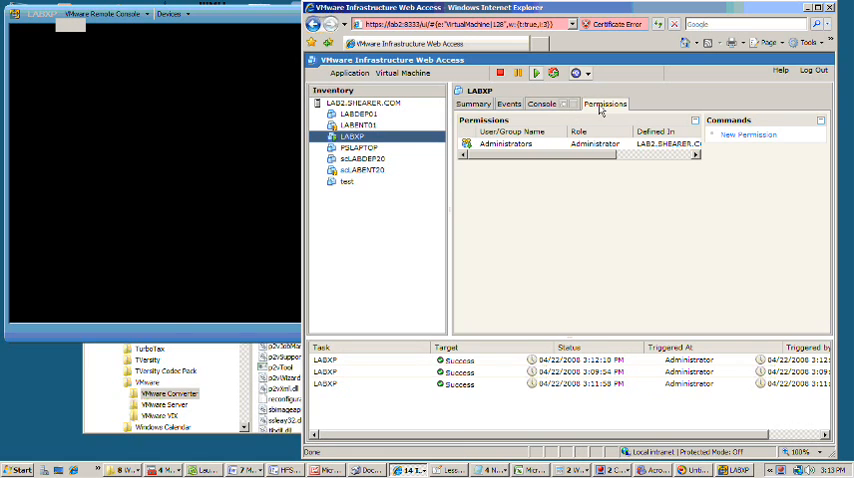
pyautogui.click(472, 104)
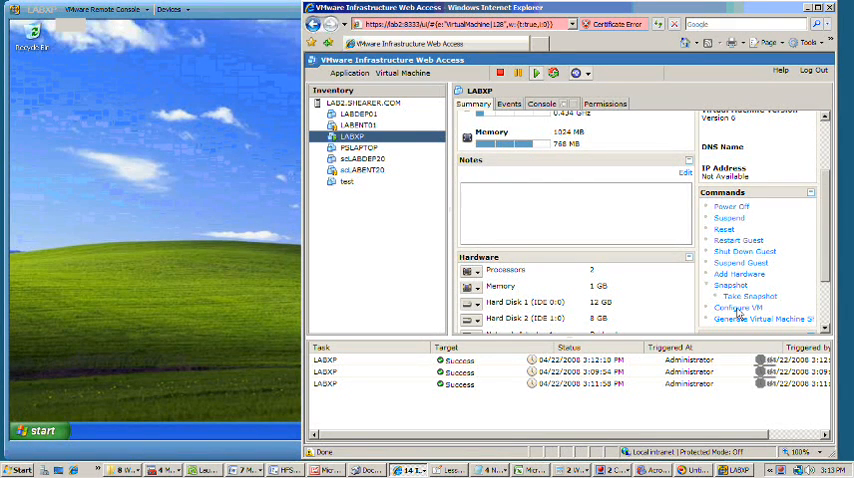
pyautogui.click(732, 308)
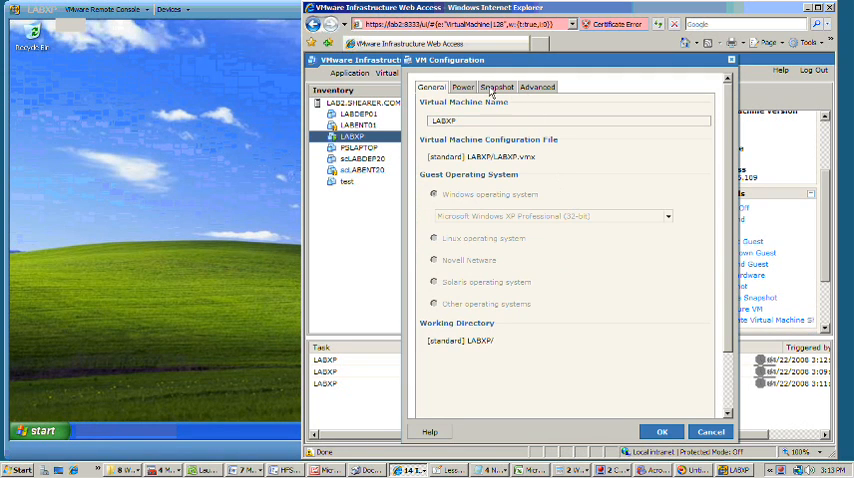
pyautogui.click(464, 88)
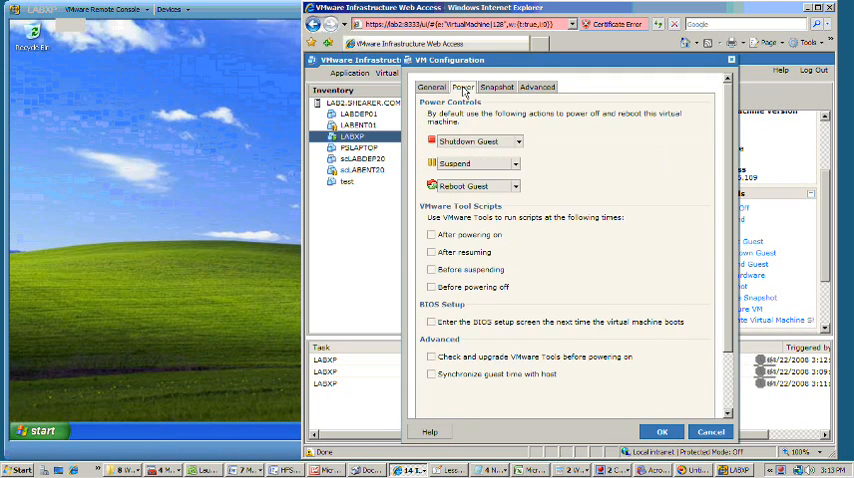
pyautogui.moveTo(500, 216)
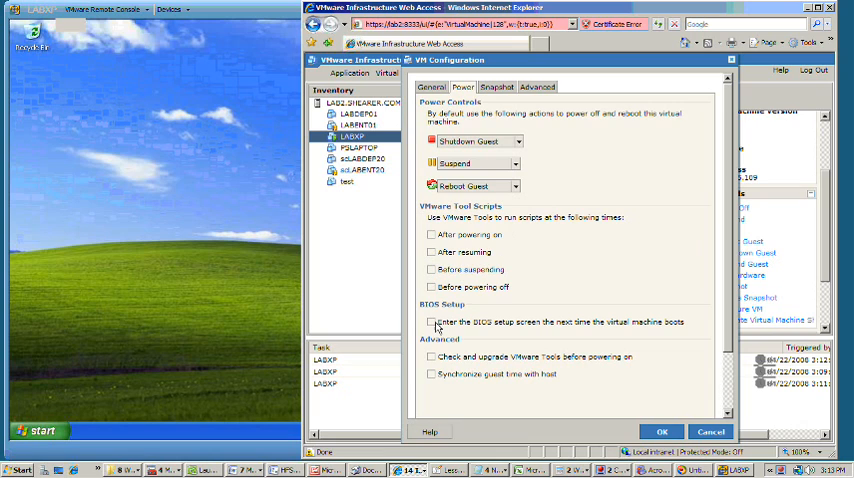
pyautogui.click(432, 322)
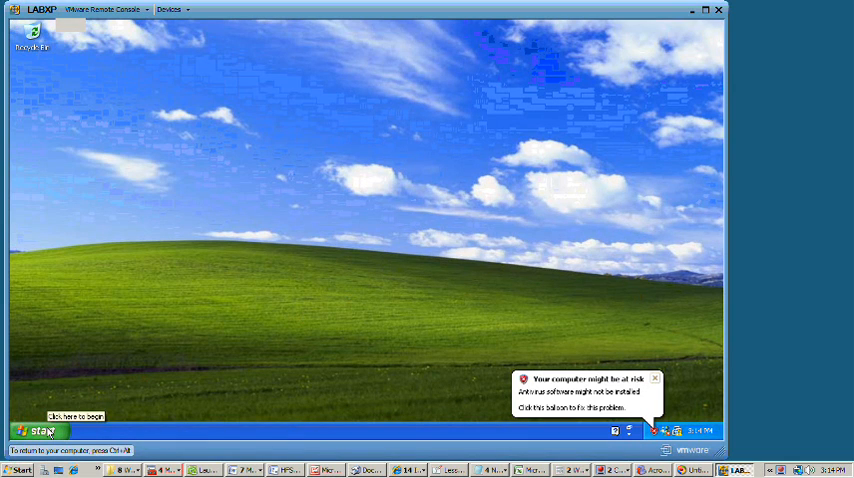
# Explore from Start and check Local Disk (C:)'s used and free space in its Properties
pyautogui.rightClick(36, 428)
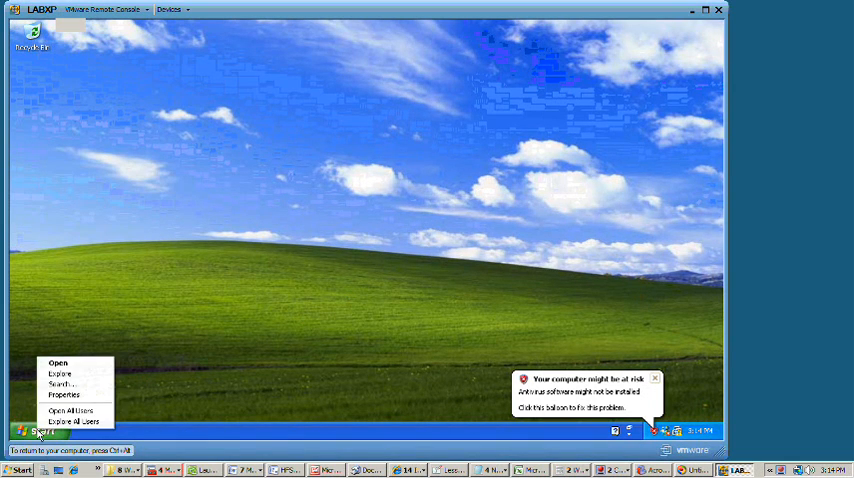
pyautogui.click(204, 228)
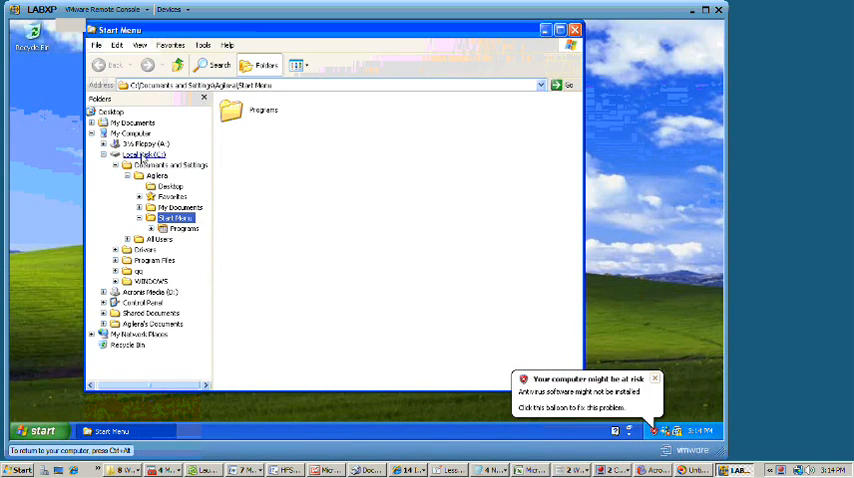
pyautogui.rightClick(132, 156)
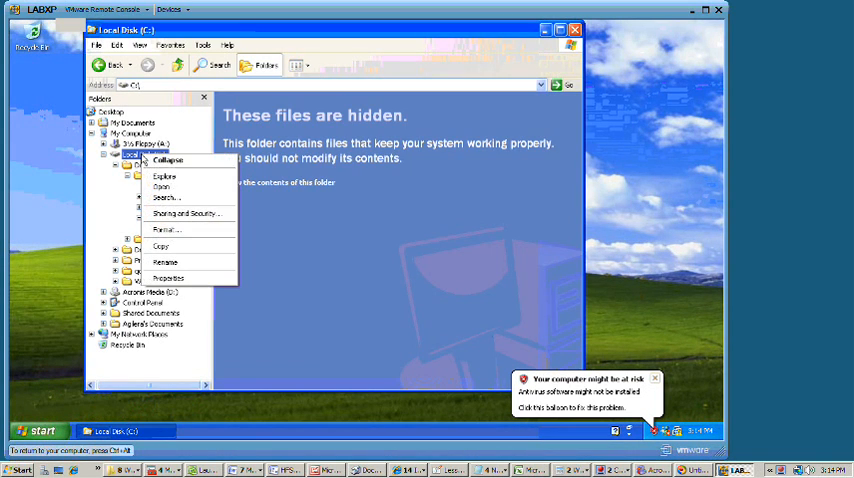
pyautogui.click(168, 278)
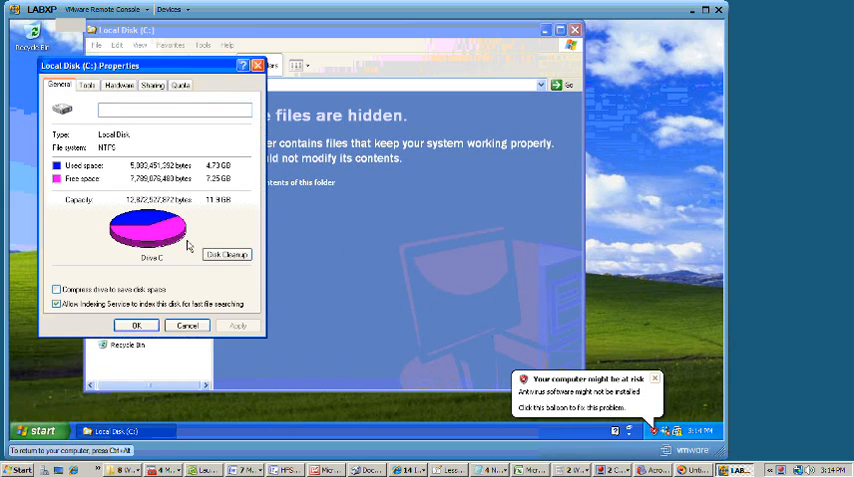
pyautogui.click(186, 324)
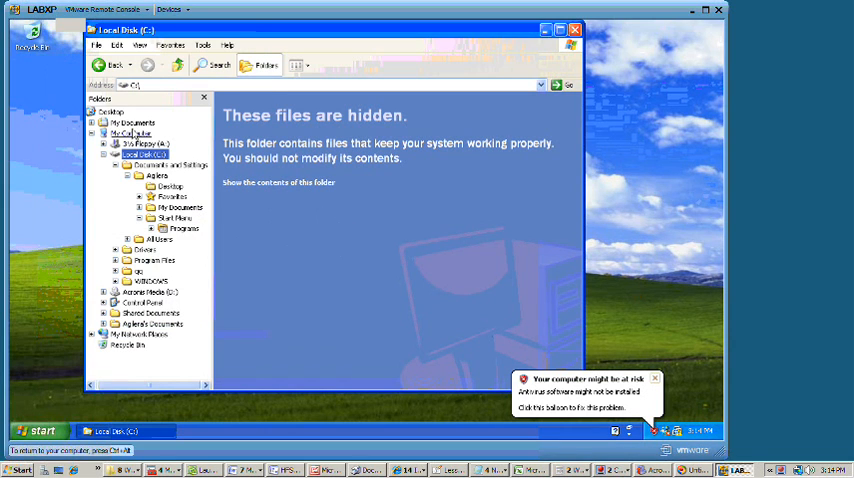
# Launch Computer Management from My Computer's Manage option
pyautogui.rightClick(128, 132)
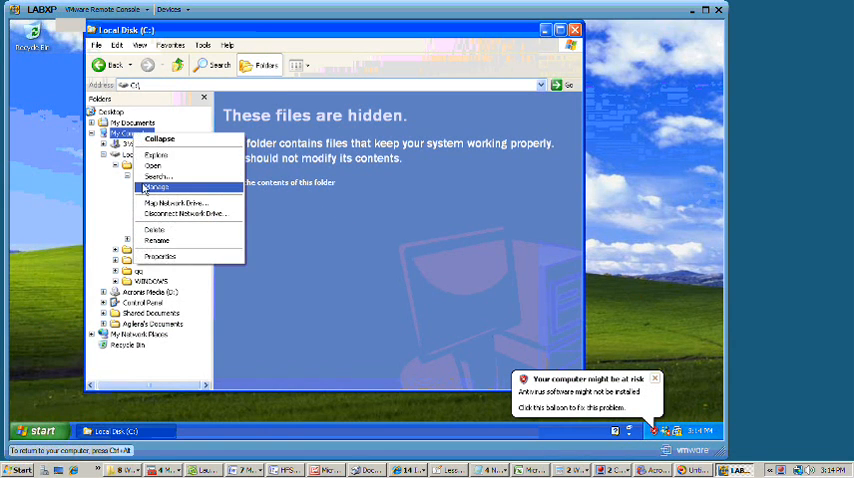
pyautogui.click(158, 152)
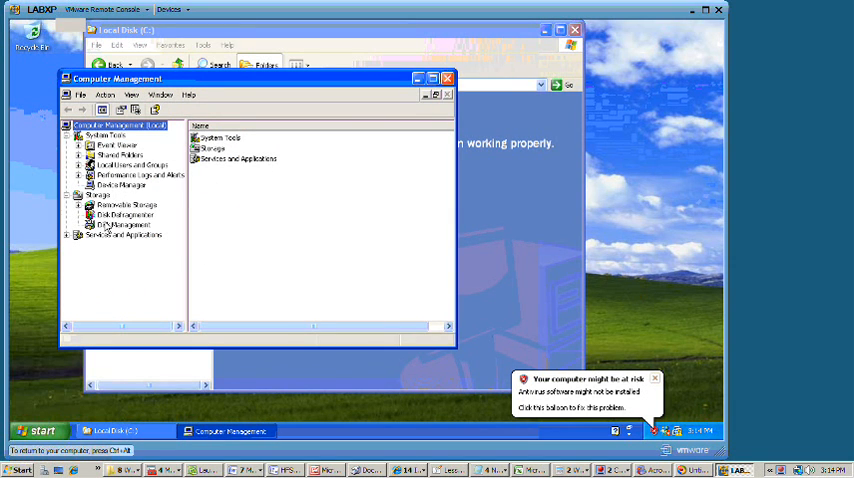
# Initialize the new 8 GB Disk 1 as a basic online disk in Disk Management
pyautogui.click(124, 224)
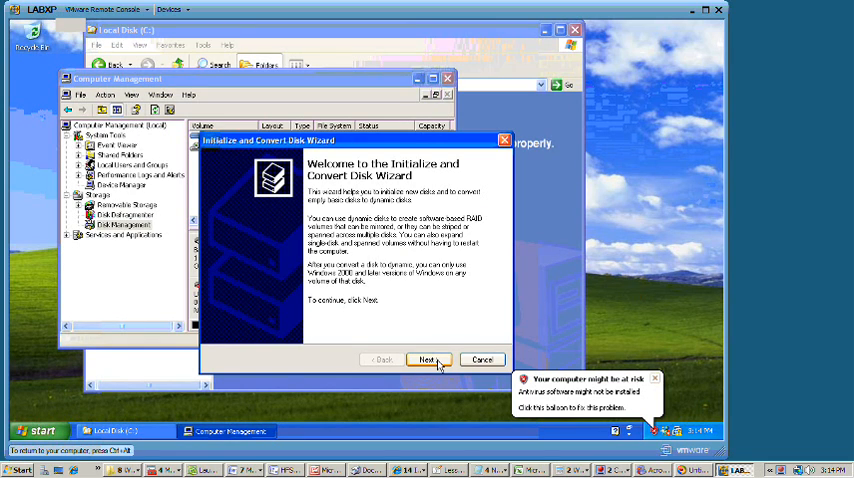
pyautogui.click(428, 360)
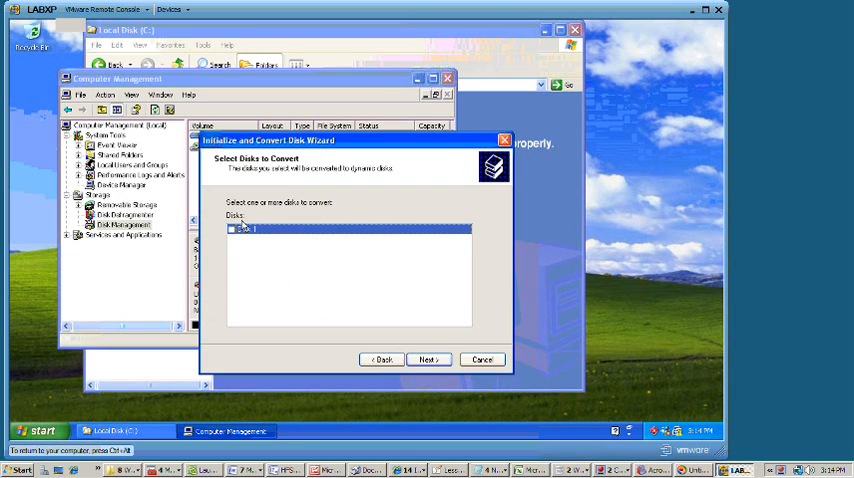
pyautogui.click(428, 360)
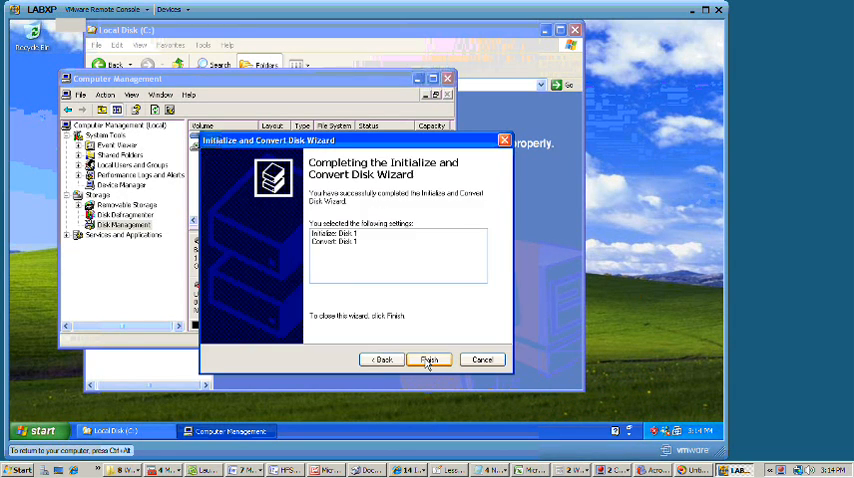
pyautogui.click(428, 360)
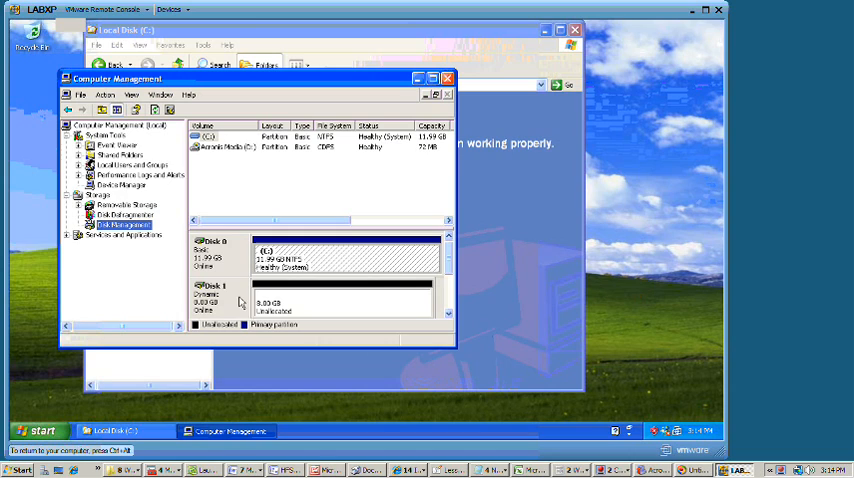
pyautogui.moveTo(276, 302)
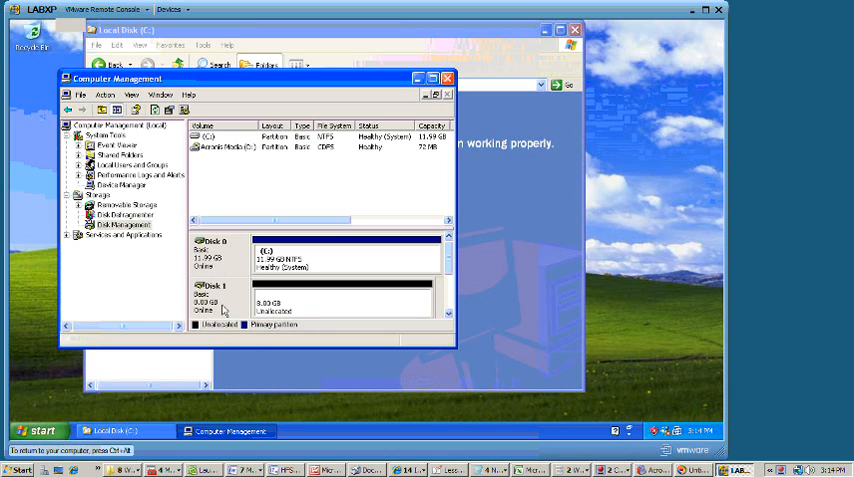
pyautogui.rightClick(290, 308)
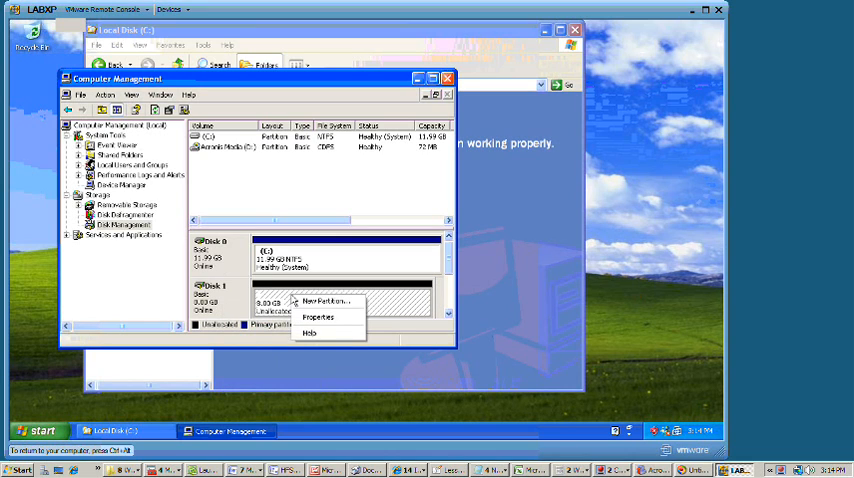
# Create a primary NTFS partition D: on Disk 1 with a quick format
pyautogui.click(320, 300)
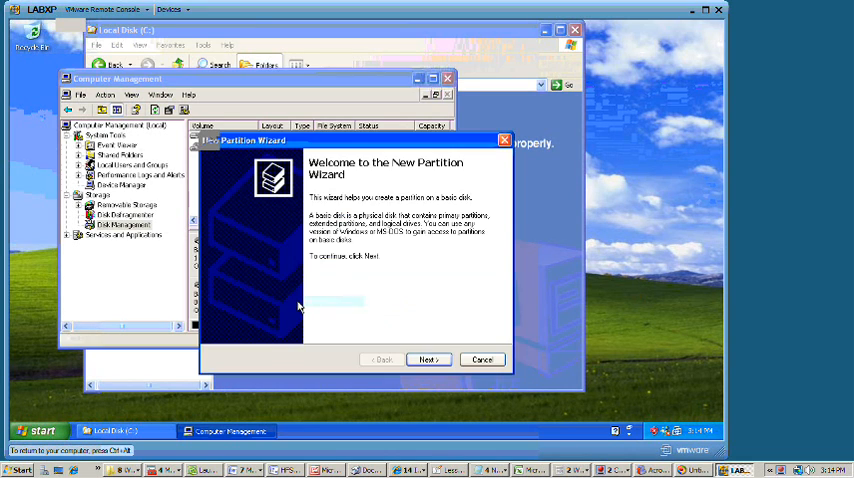
pyautogui.click(428, 360)
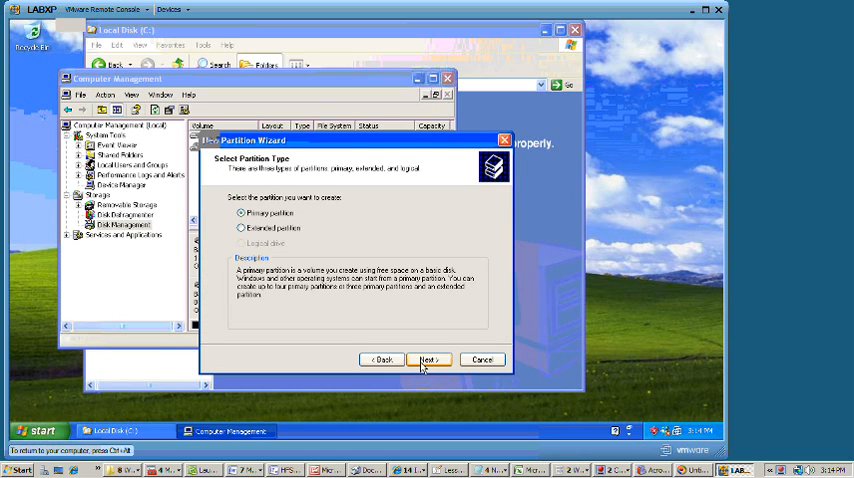
pyautogui.click(428, 360)
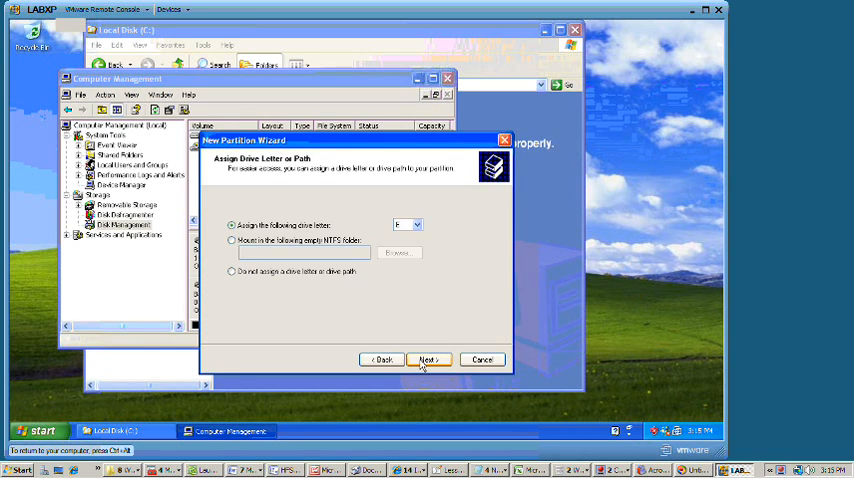
pyautogui.click(428, 360)
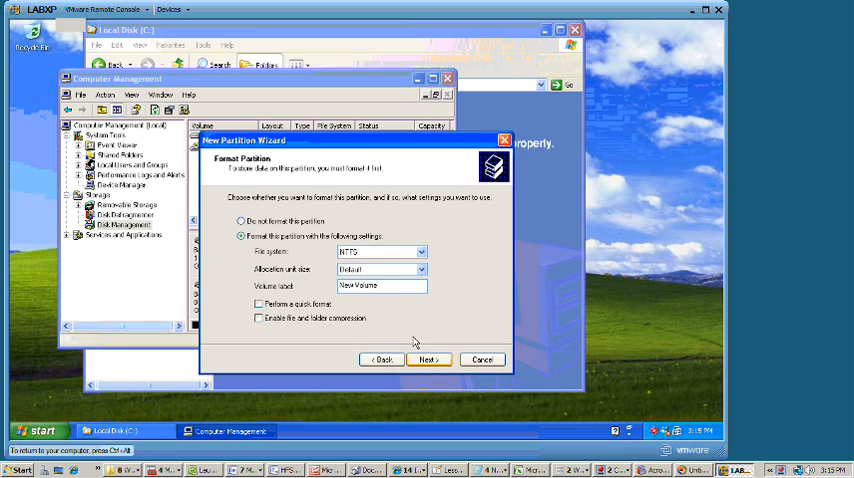
pyautogui.click(252, 304)
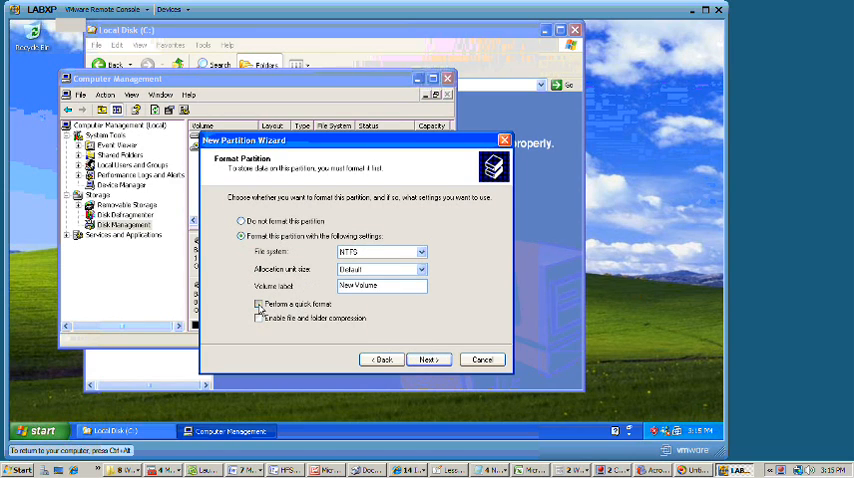
pyautogui.click(428, 360)
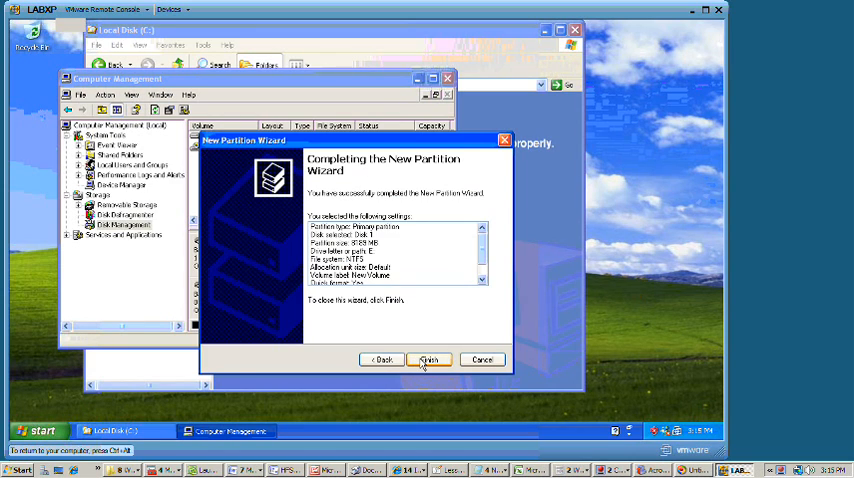
pyautogui.click(428, 360)
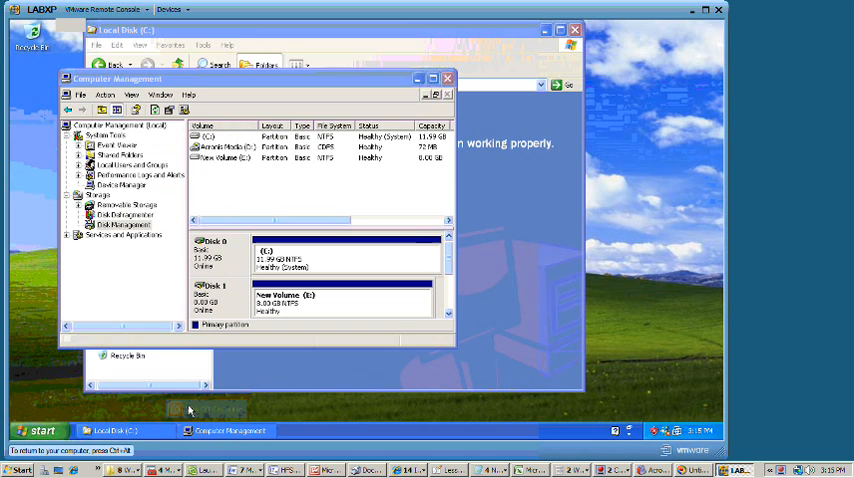
# Restart the VM so it boots to the Acronis True Image Server menu
pyautogui.click(38, 432)
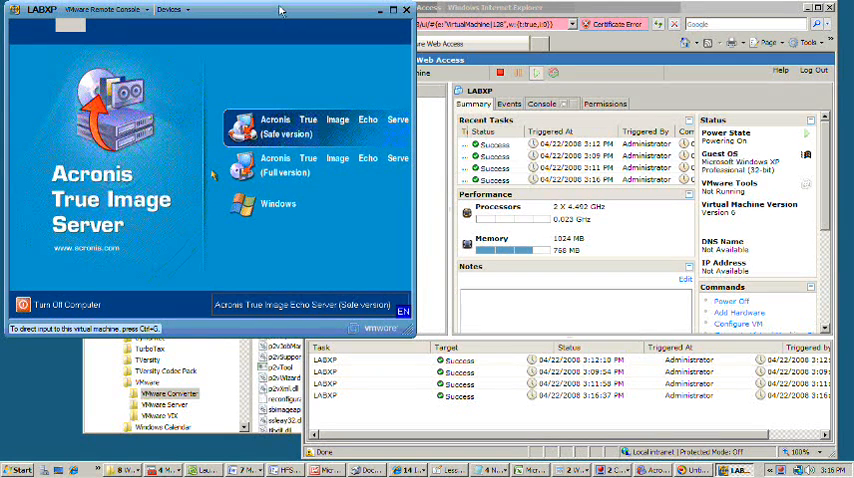
# Launch the full Acronis version and start the Create Backup Wizard from Operations
pyautogui.click(278, 204)
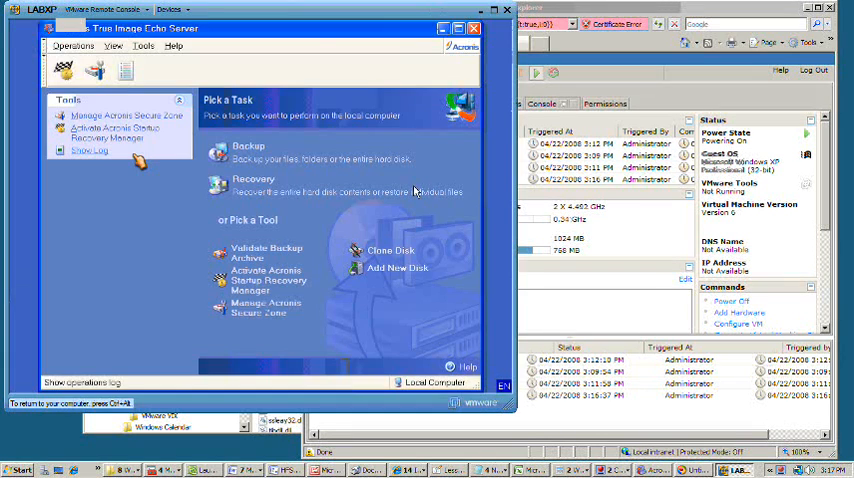
pyautogui.click(74, 48)
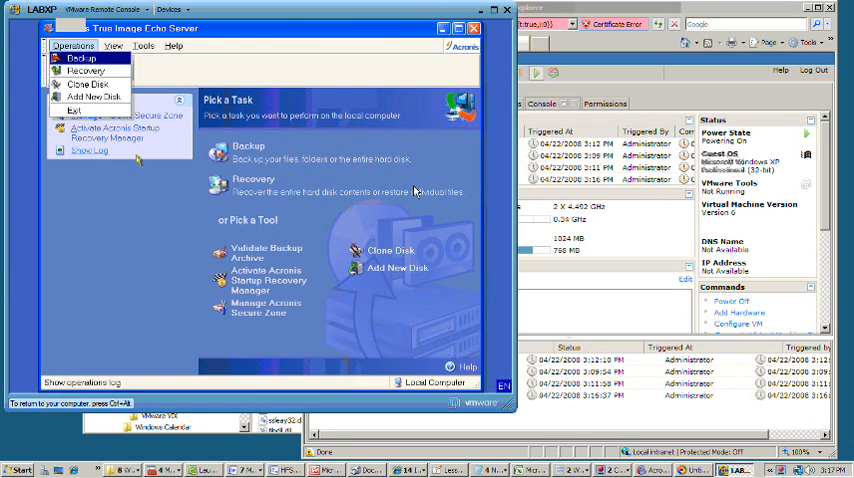
pyautogui.click(78, 60)
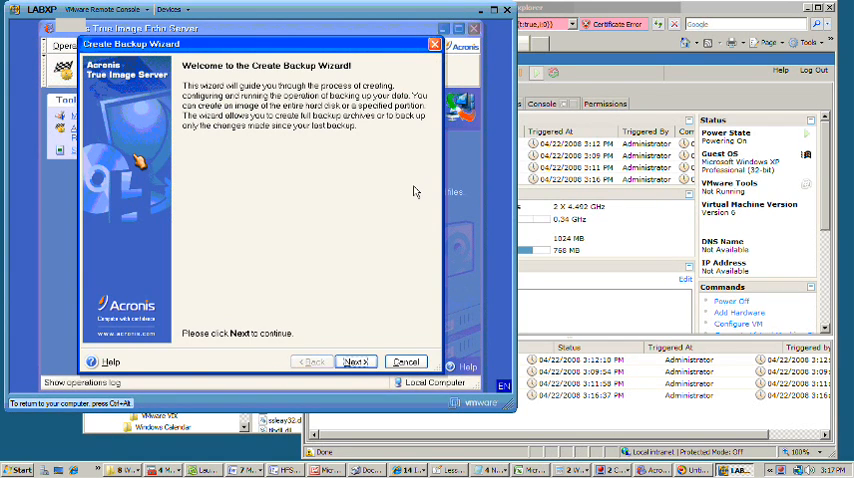
pyautogui.click(356, 360)
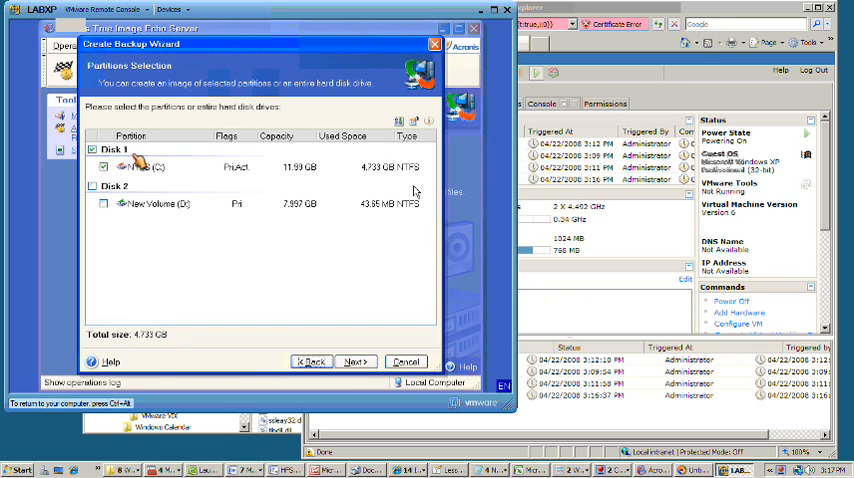
# Set the backup archive location to a file on New Volume (D:), adding '04' to the name
pyautogui.click(356, 362)
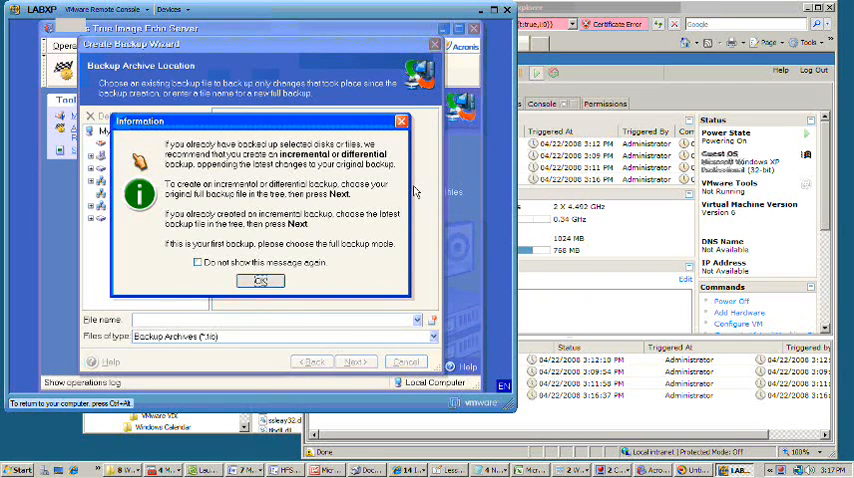
pyautogui.click(260, 280)
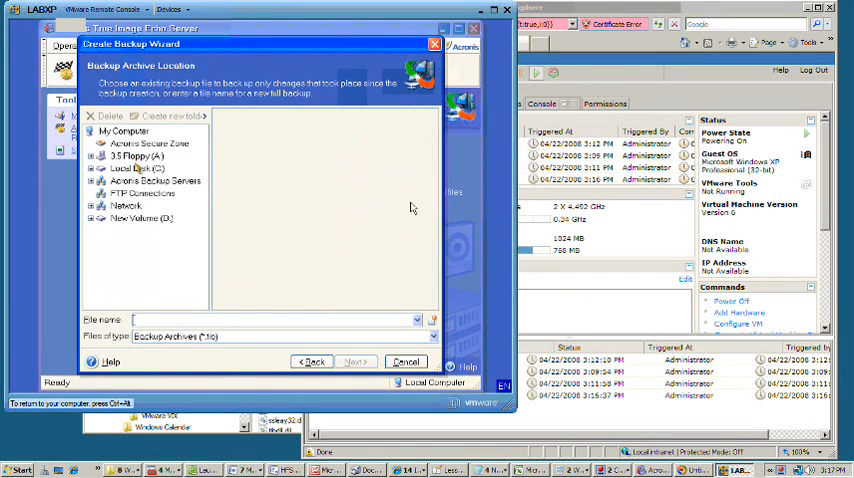
pyautogui.click(140, 218)
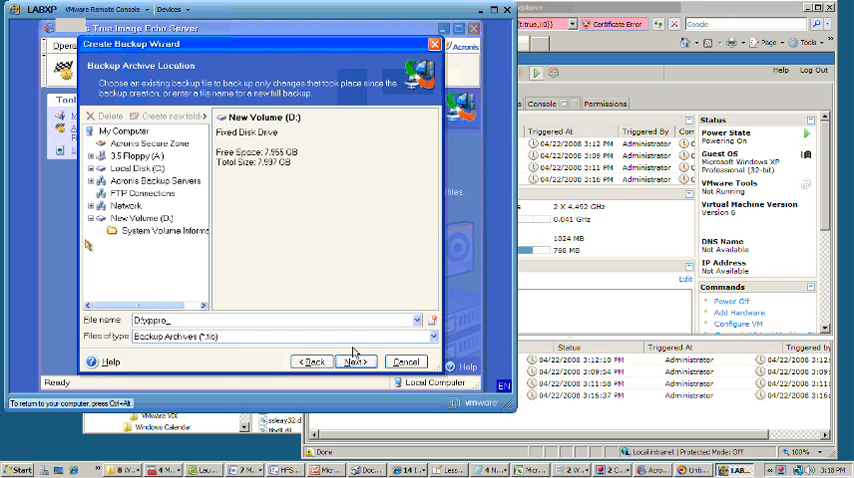
pyautogui.write('042108')
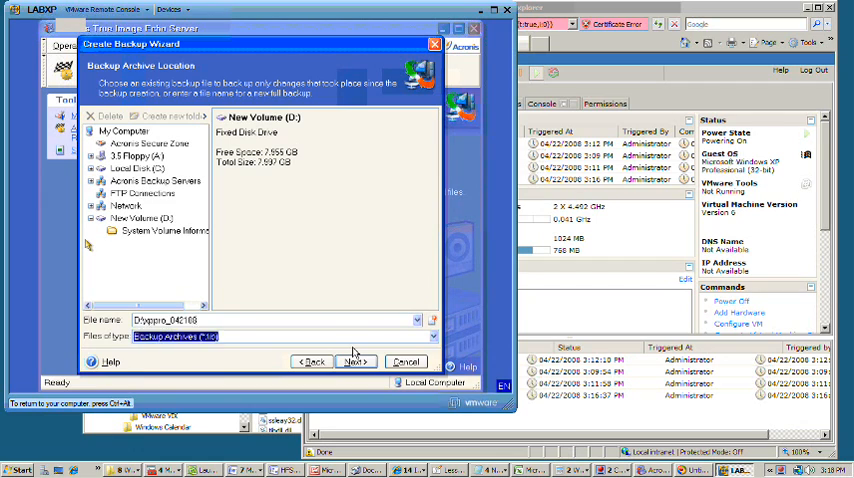
pyautogui.click(356, 360)
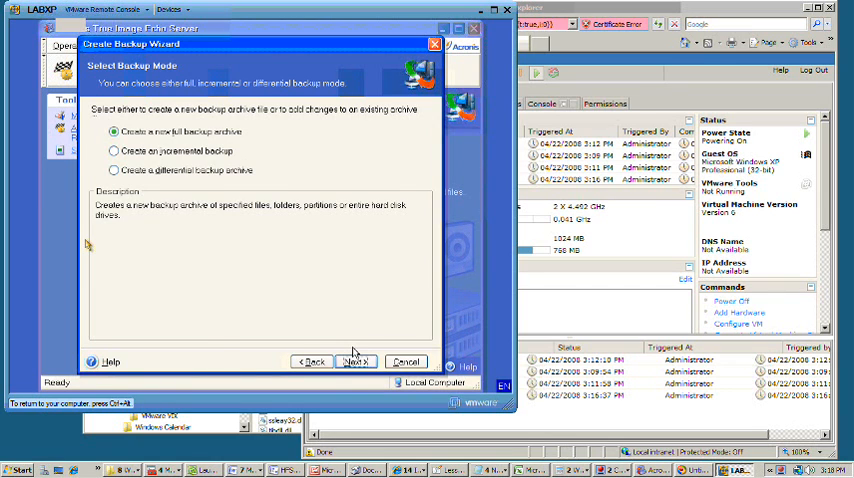
# Keep full backup mode and default options to reach the summary for backing up C:
pyautogui.click(356, 362)
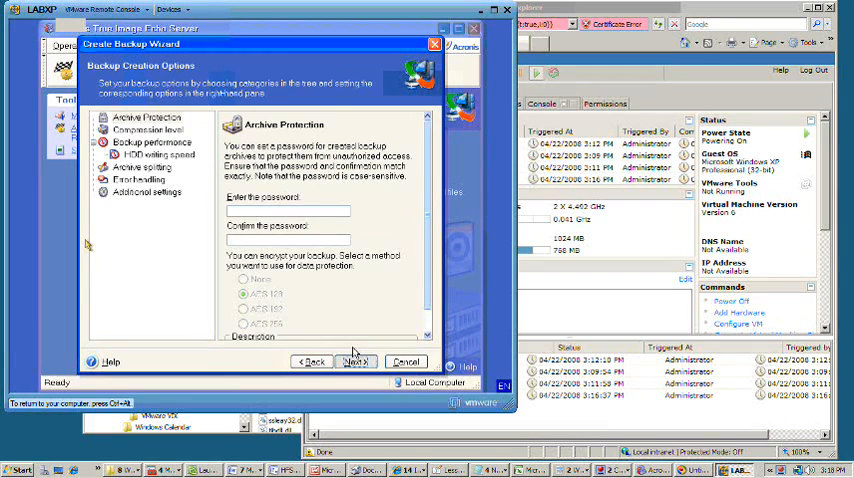
pyautogui.click(356, 362)
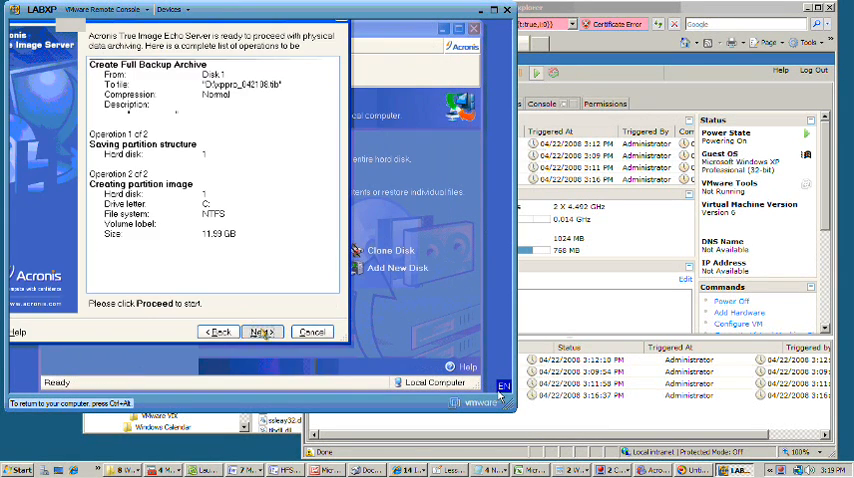
pyautogui.click(262, 332)
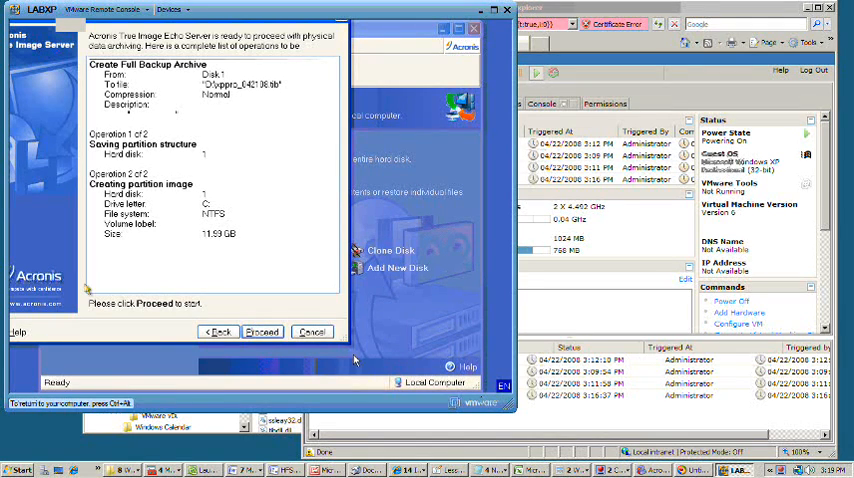
pyautogui.click(264, 332)
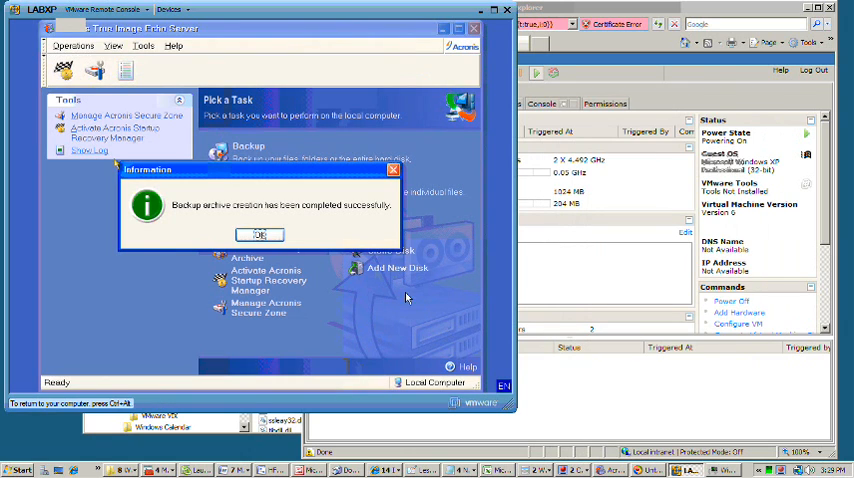
pyautogui.moveTo(404, 330)
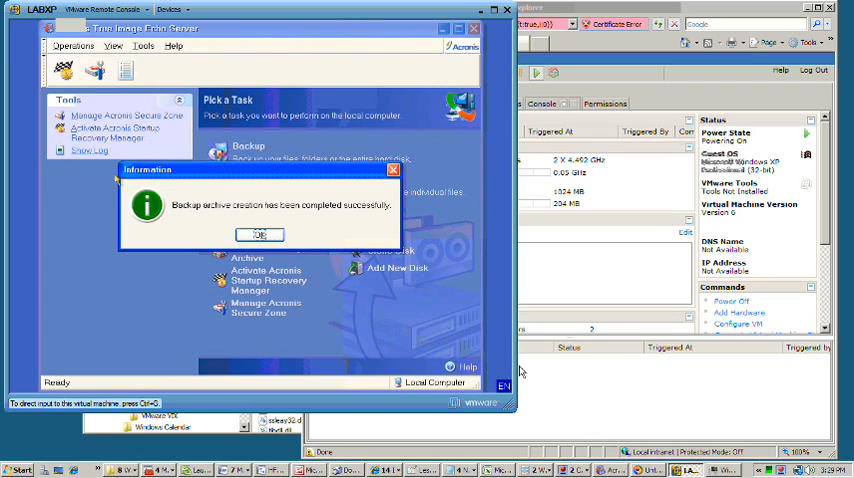
pyautogui.moveTo(528, 372)
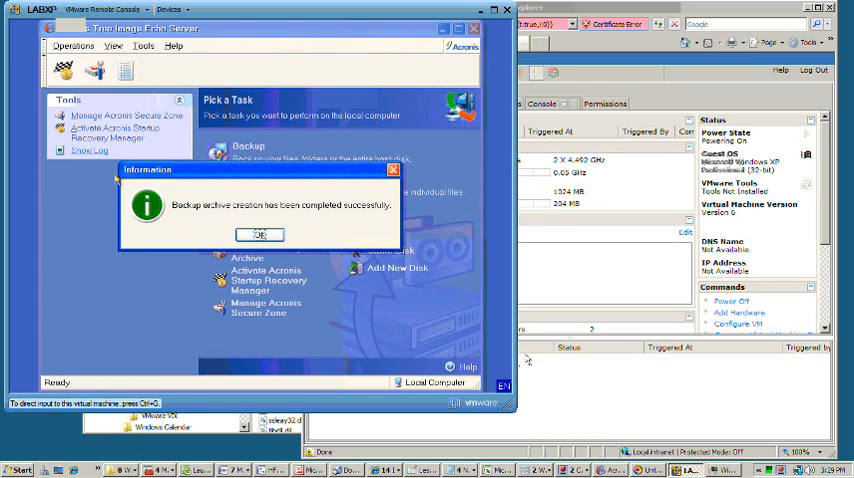